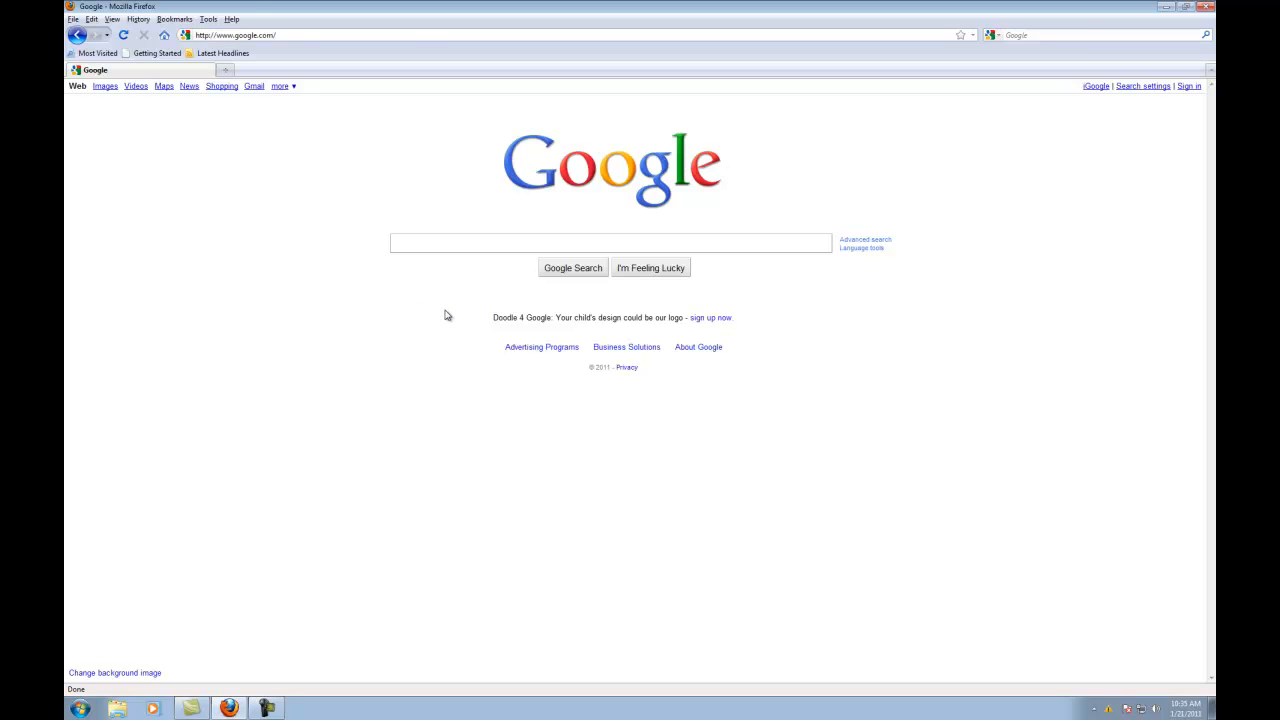
mouse_move(710, 176)
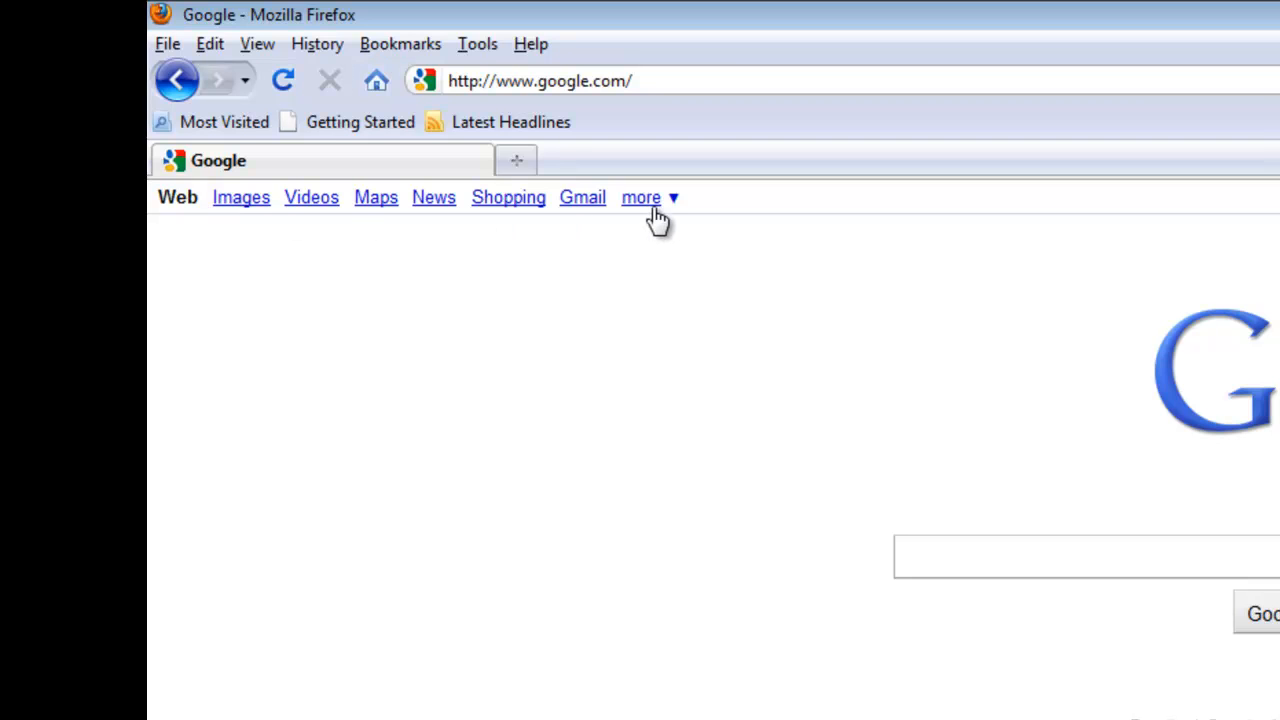
mouse_move(650, 212)
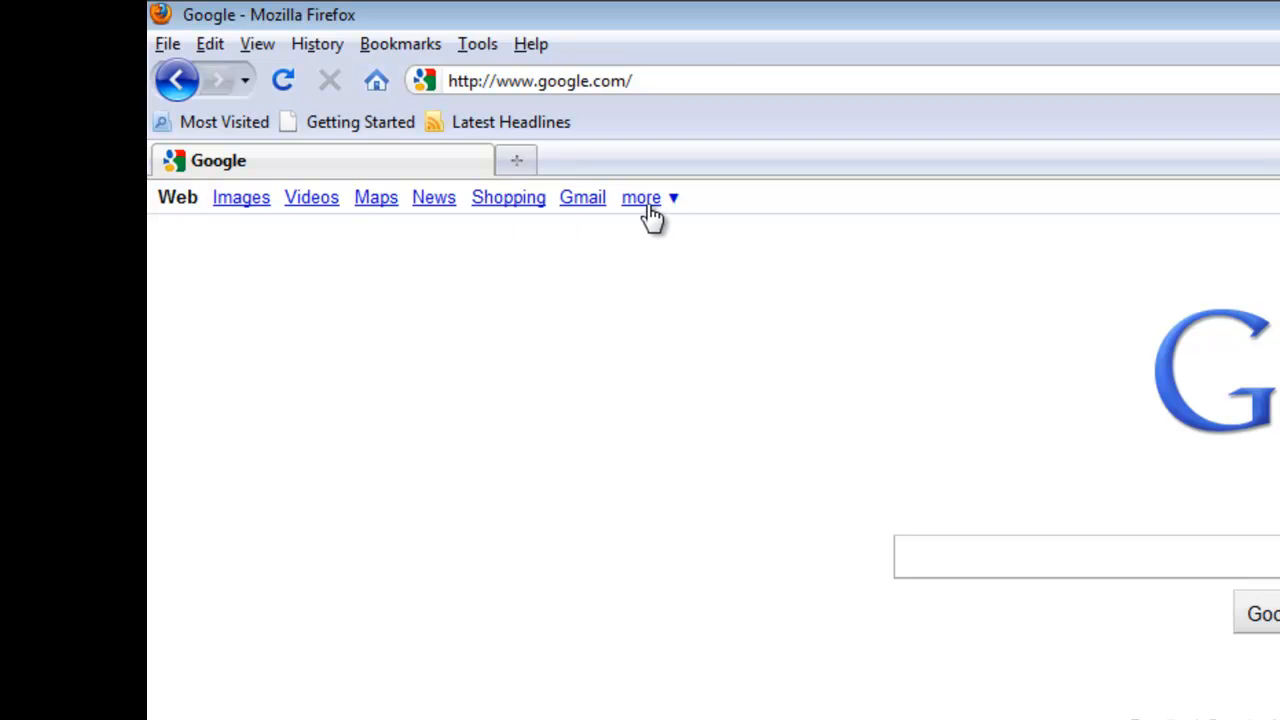
- Show the list of other Google services from the homepage's 'more' menu
click(640, 198)
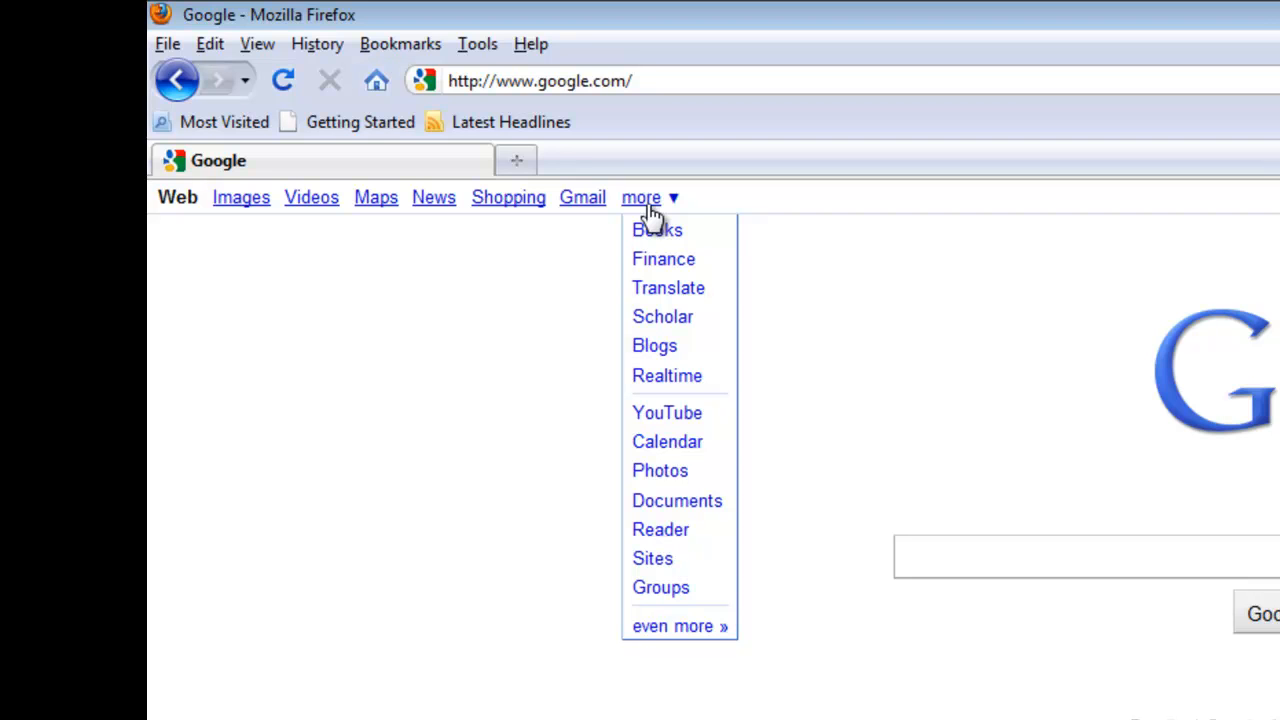
mouse_move(656, 414)
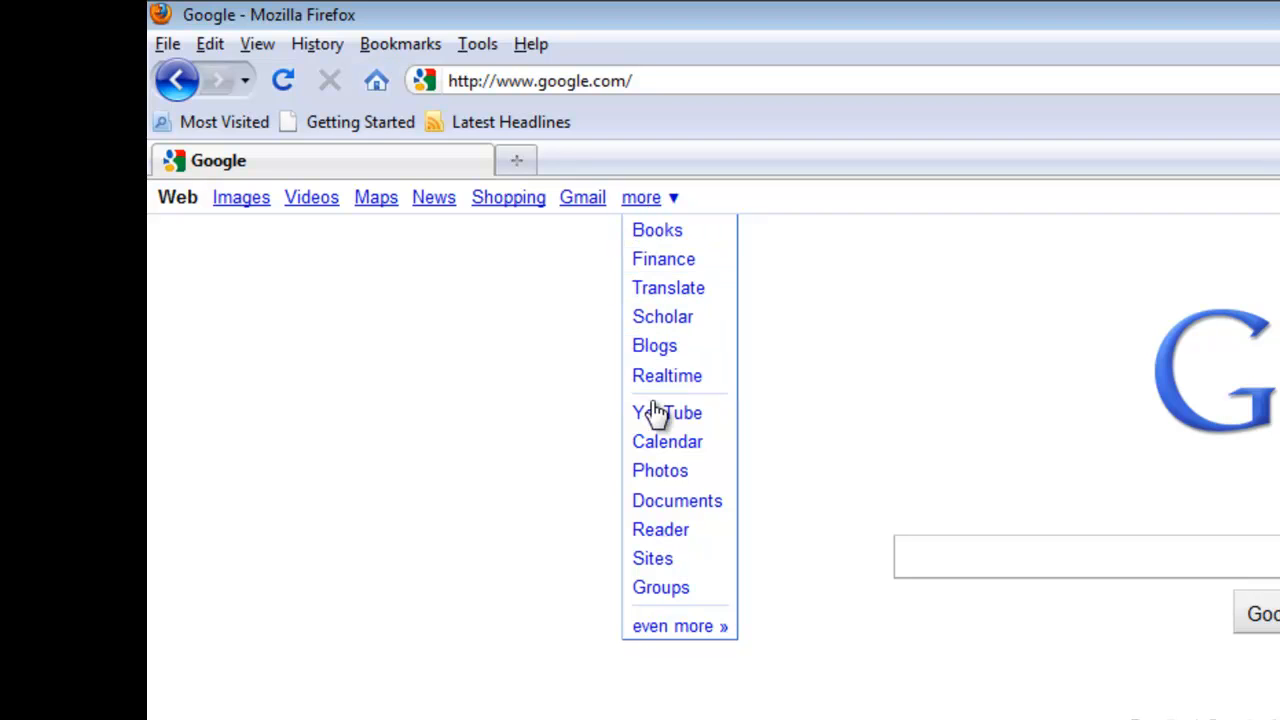
mouse_move(654, 560)
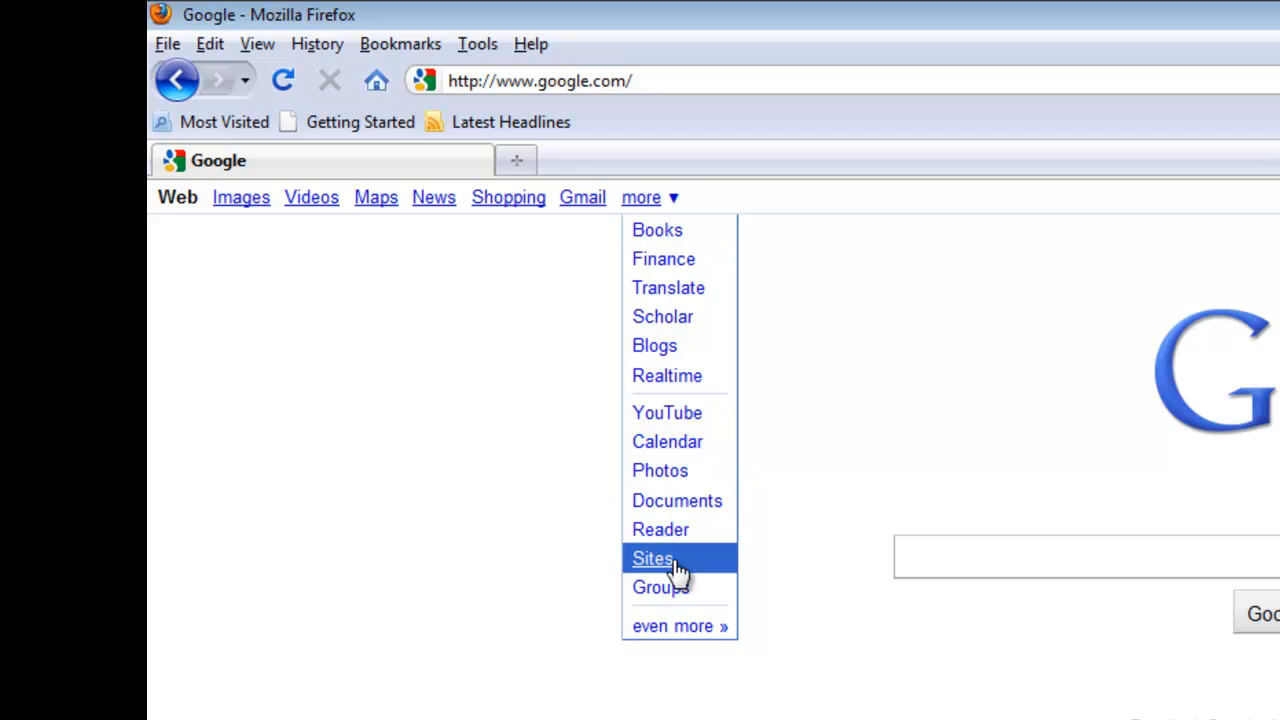
- Go to Google Sites and focus the Email field of the sign-in form
click(652, 558)
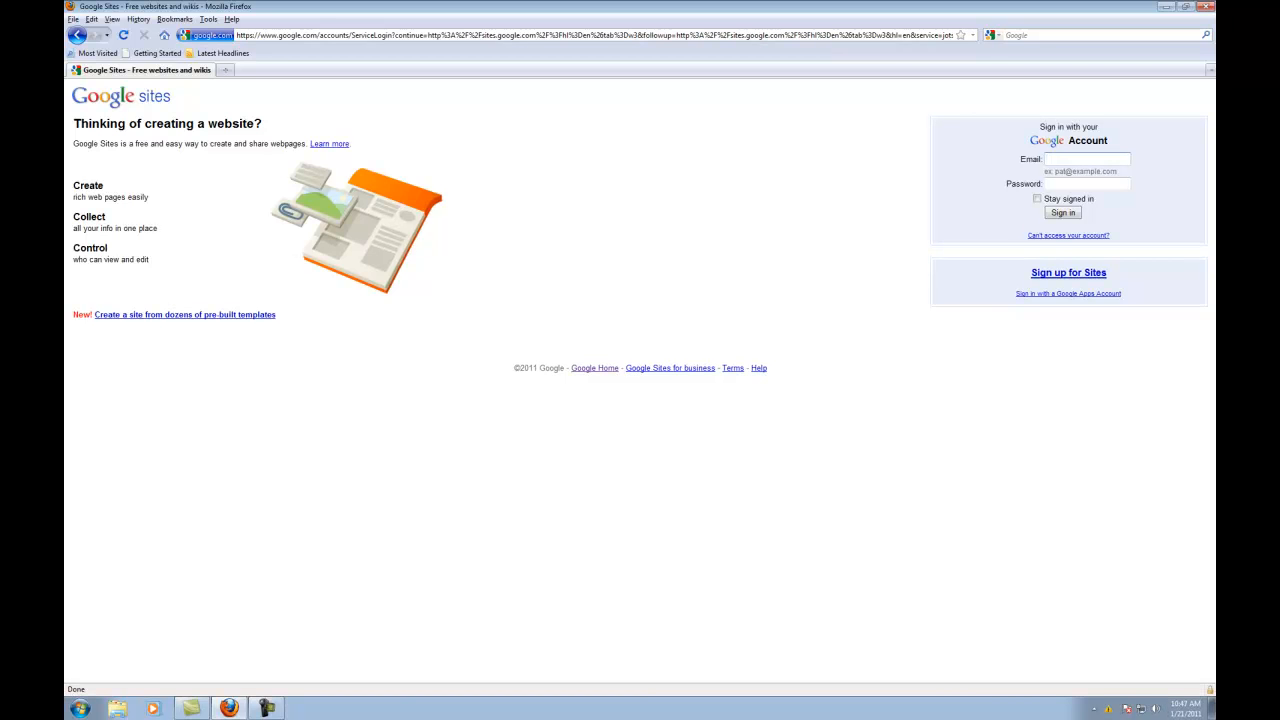
click(1094, 160)
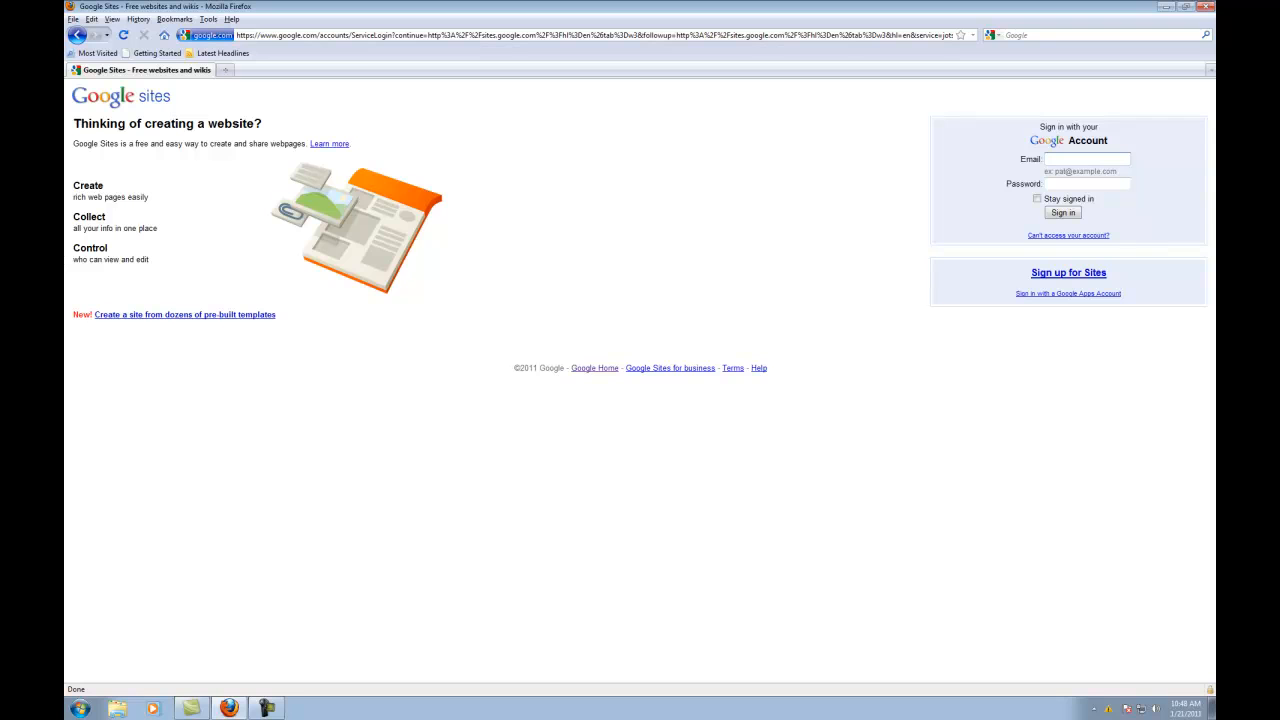
click(1092, 158)
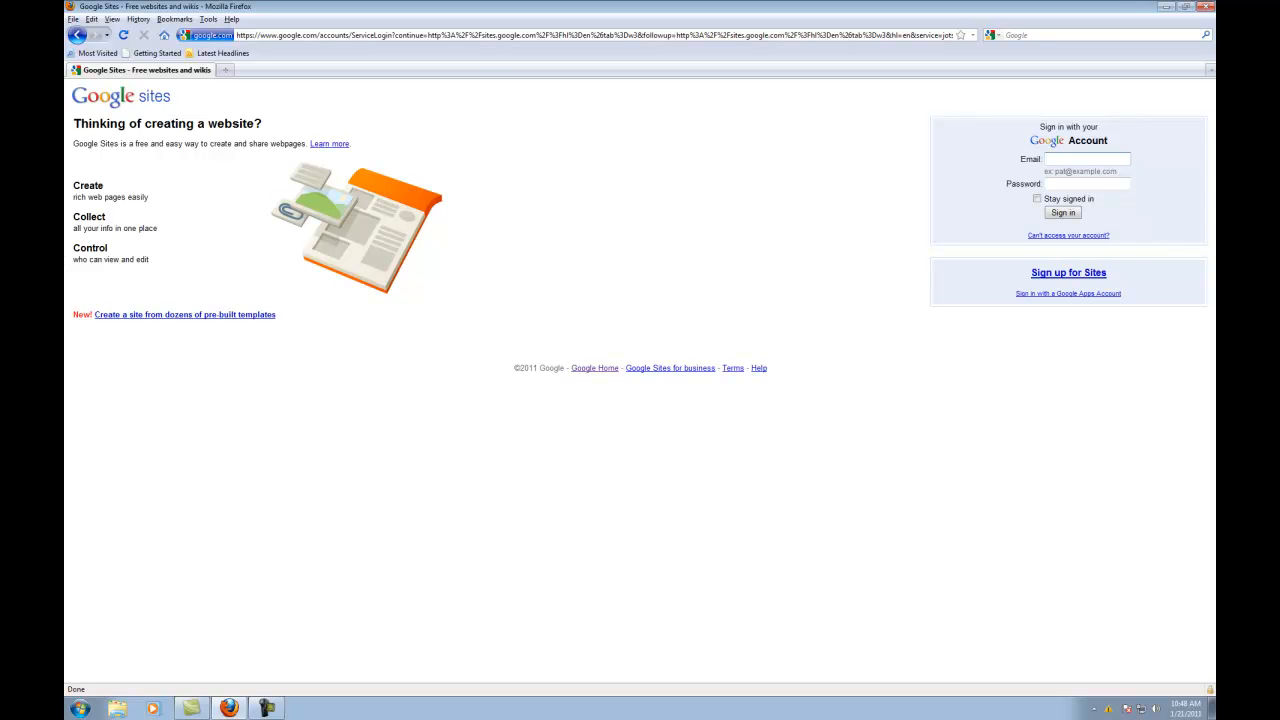
- Enter the account email and password and submit the sign-in form
text(CWRtrac)
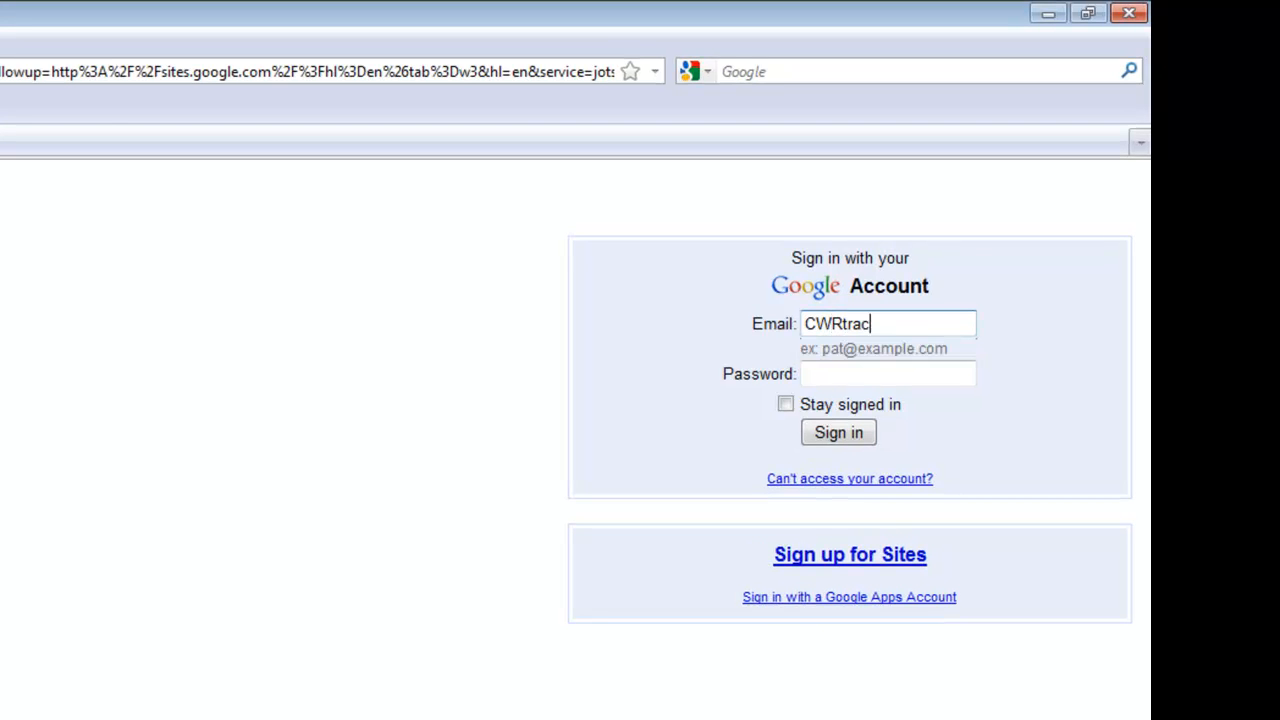
key(Backspace)
text(eachingcenter)
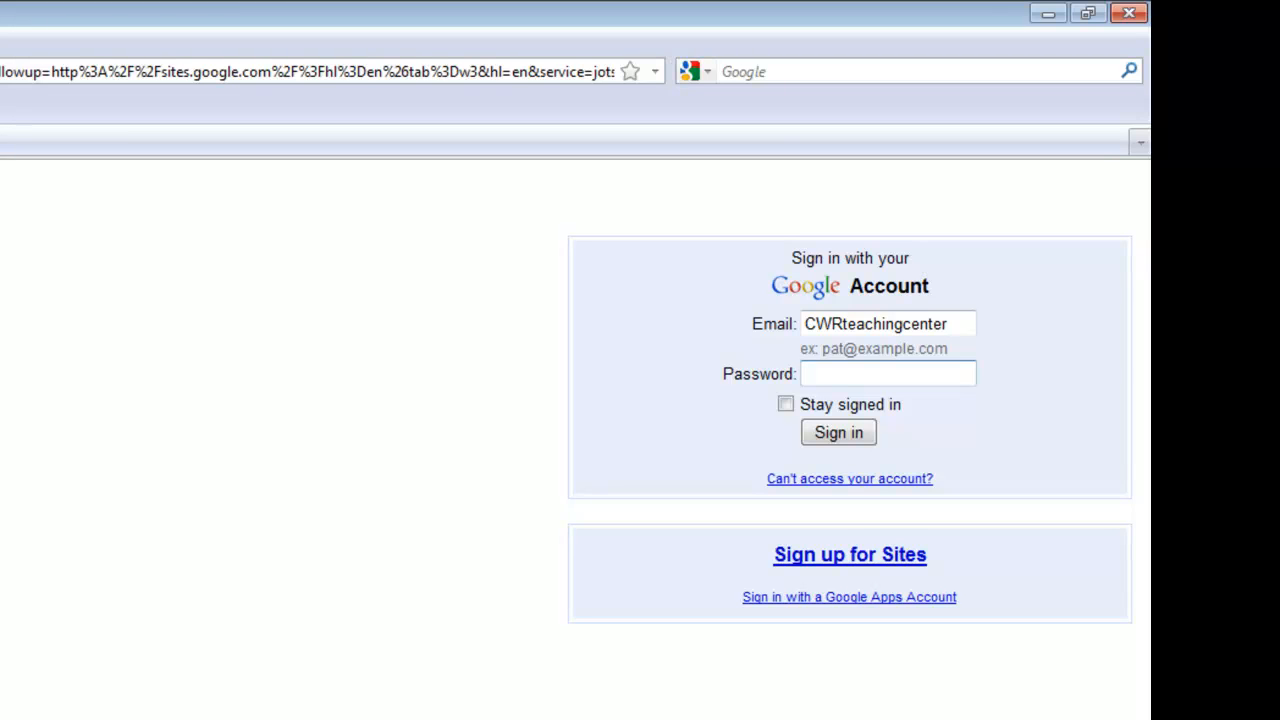
text(••••••)
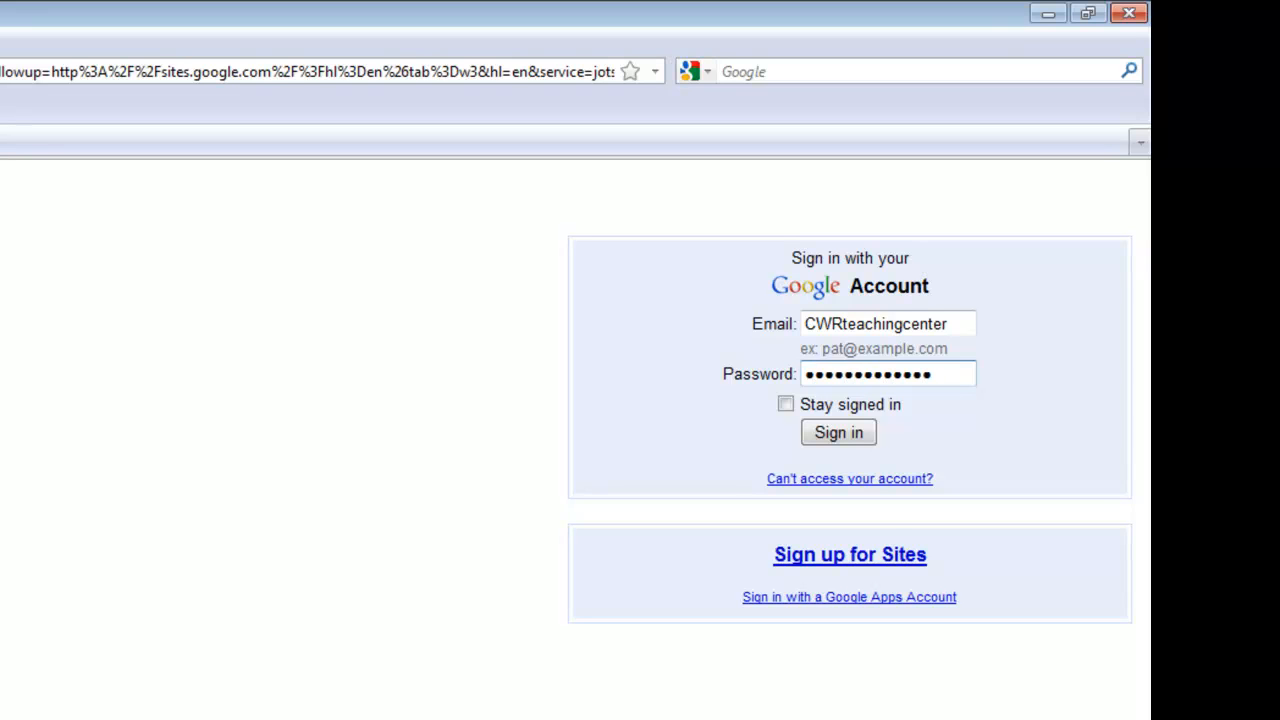
click(838, 452)
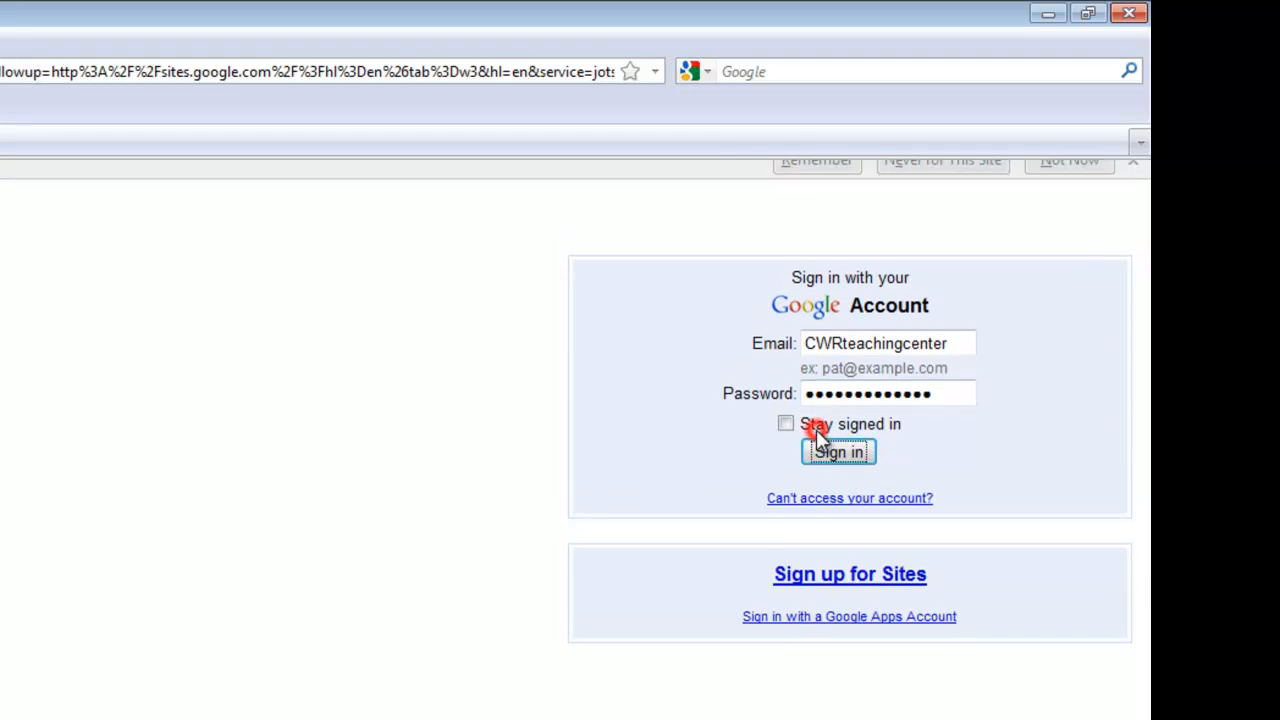
- Complete sign-in and start creating a new site from the Sites start page
click(836, 452)
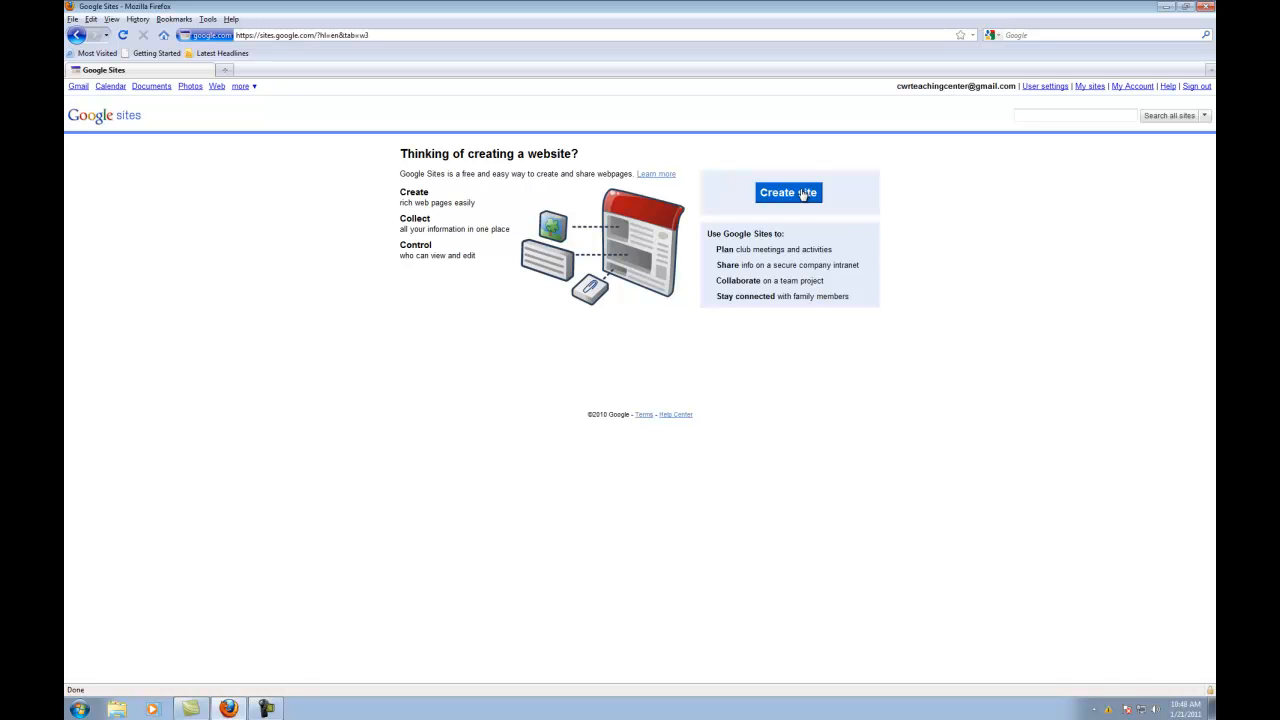
click(788, 192)
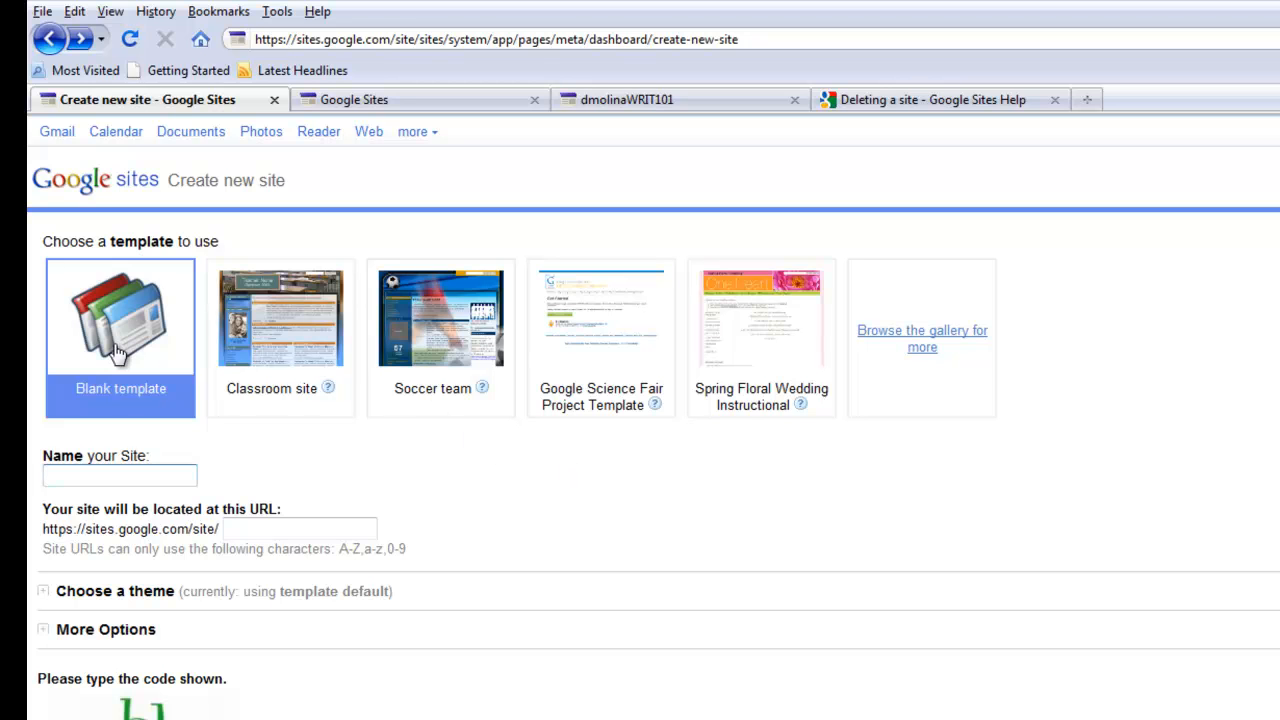
- Choose the blank template and name the site dmolinaWRIT102, giving the address dmolinawrit102
click(132, 476)
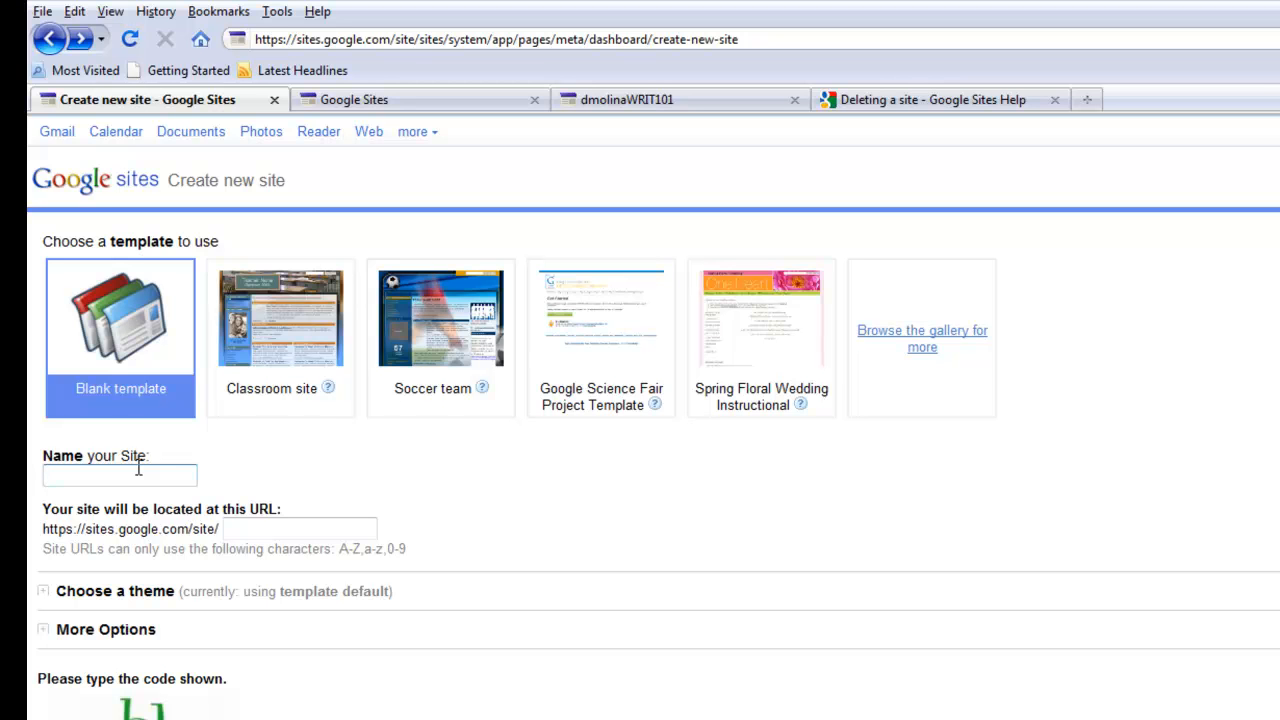
click(120, 476)
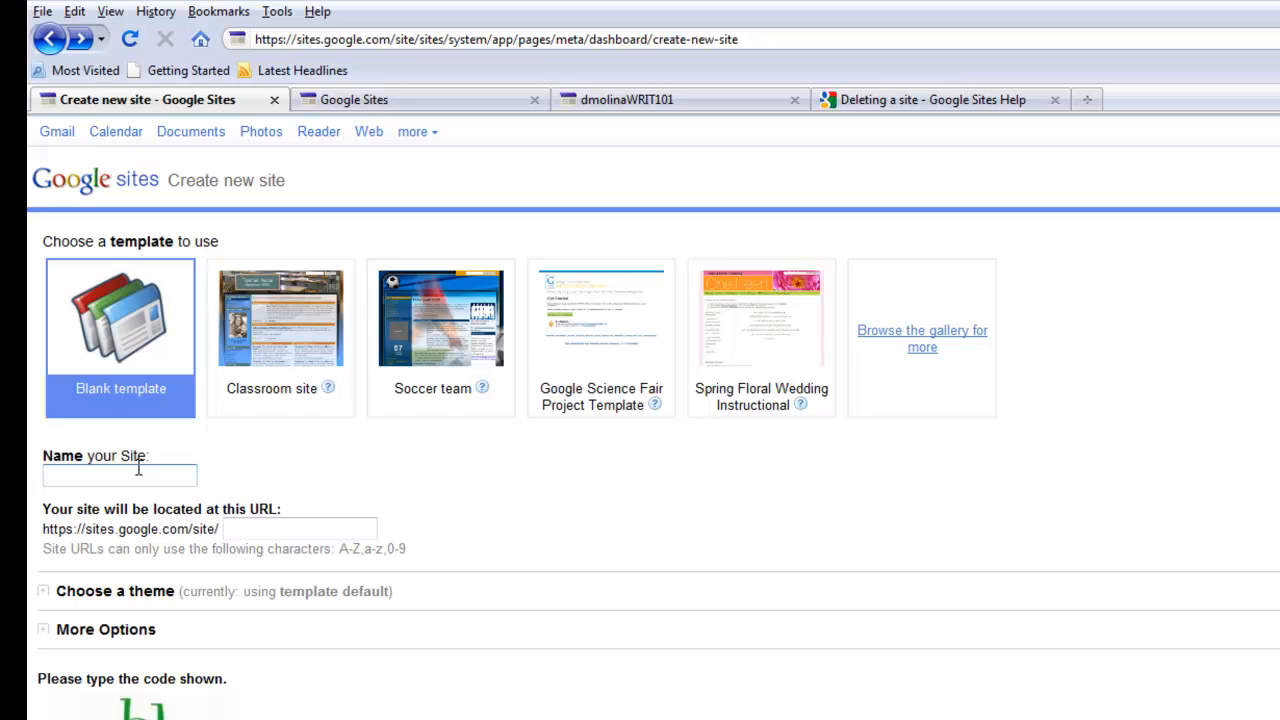
text(d)
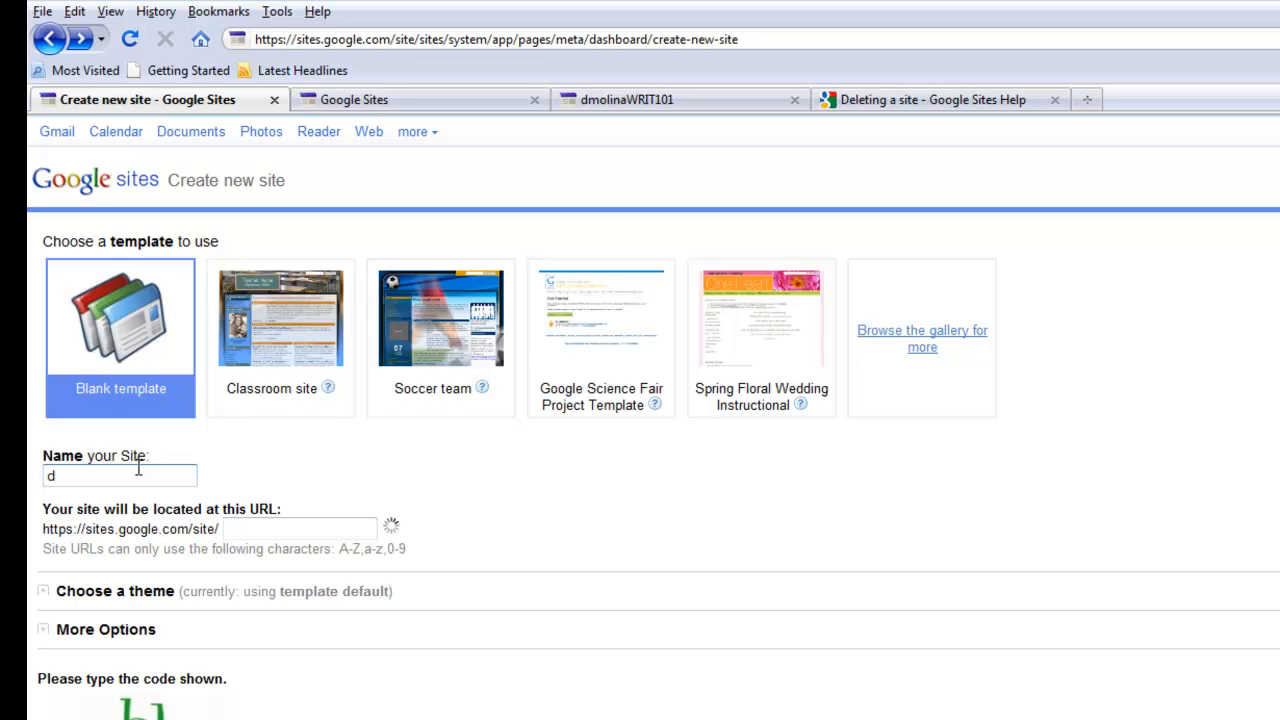
text(molina)
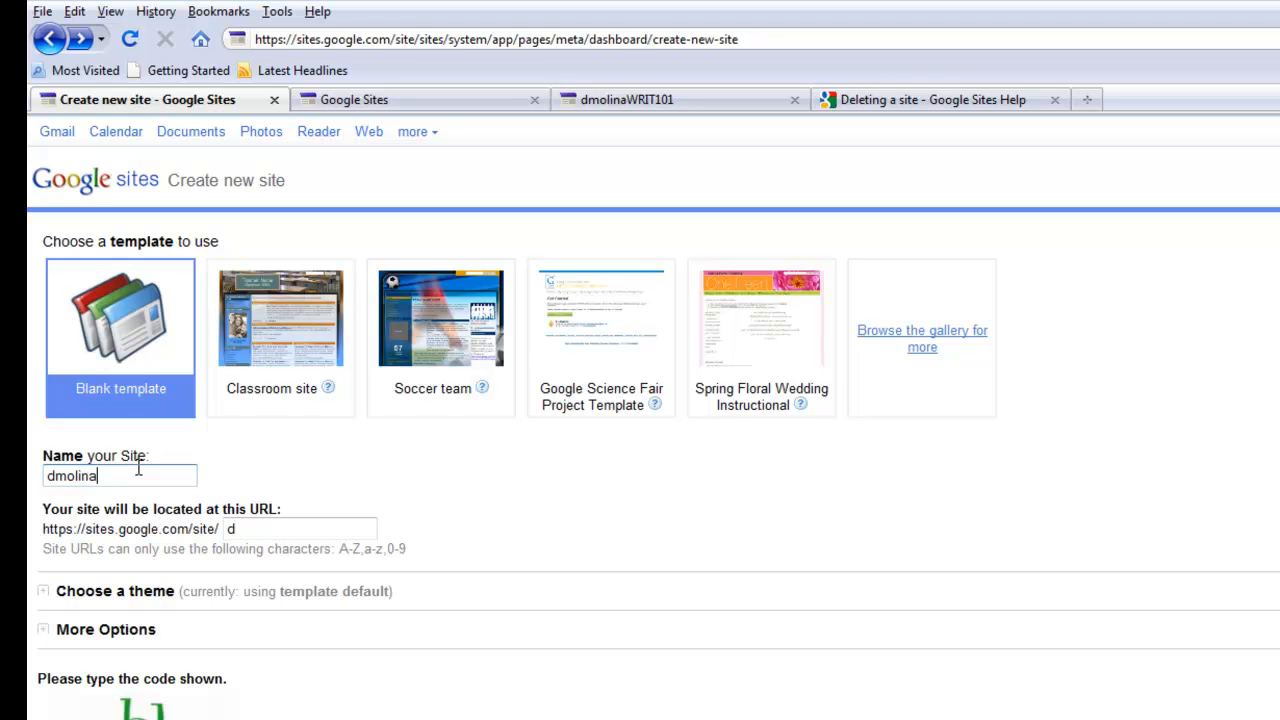
text(WRIT102)
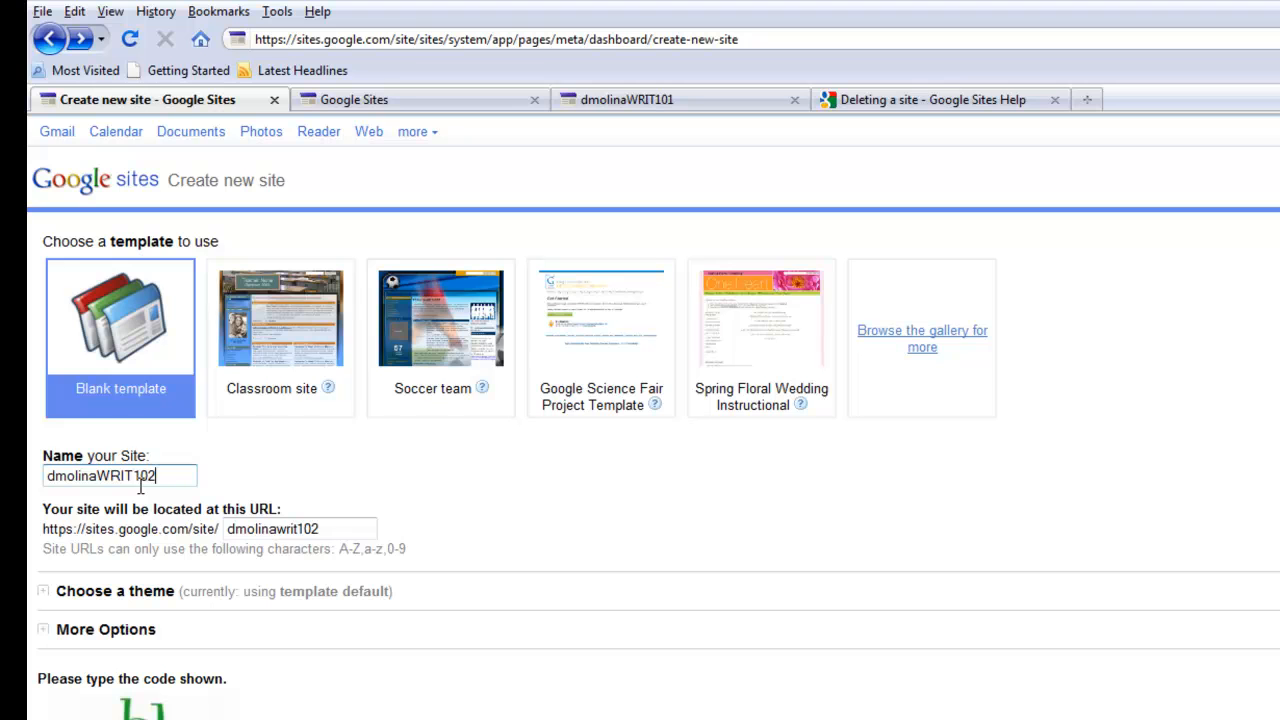
click(316, 528)
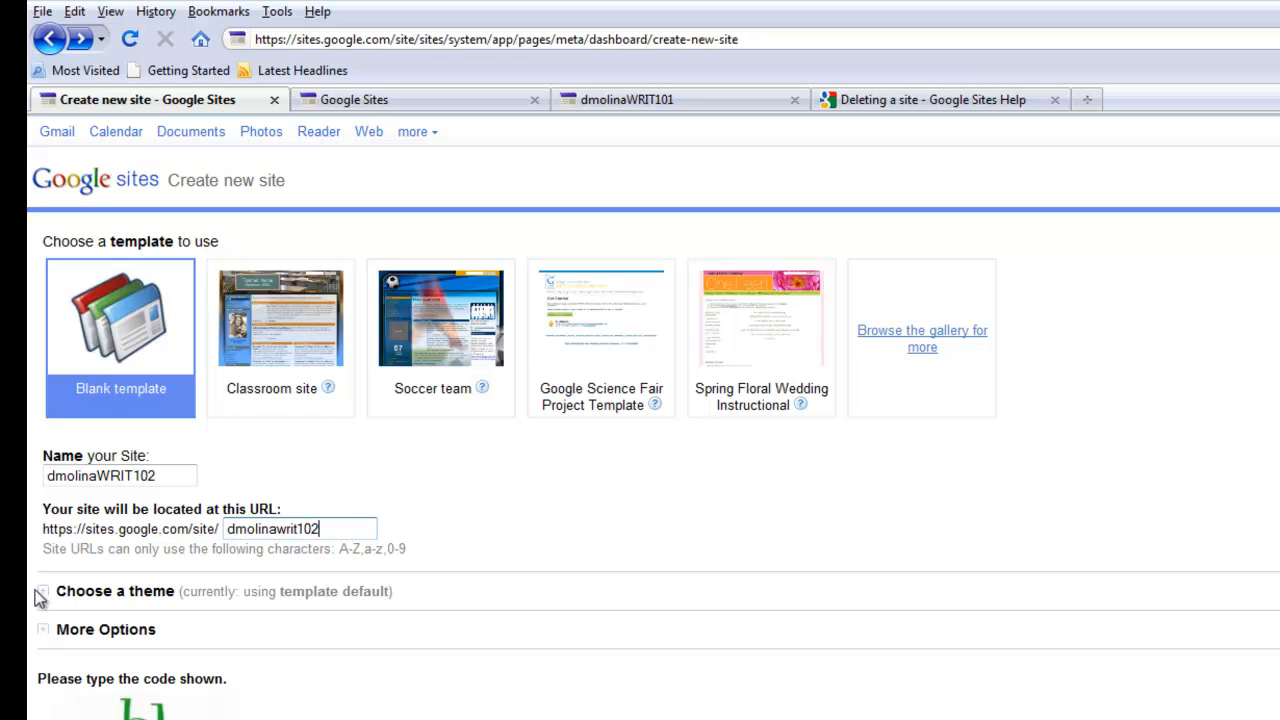
- Expand the theme gallery and select the Simple theme
click(44, 592)
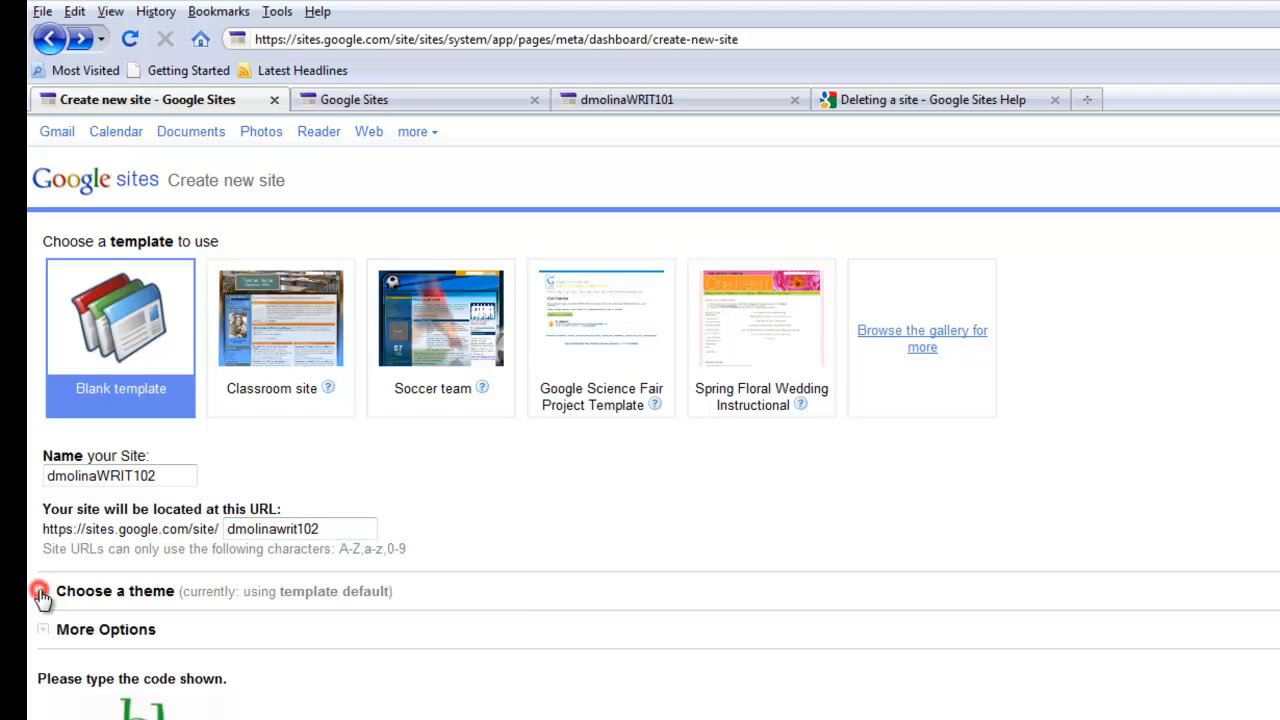
click(40, 592)
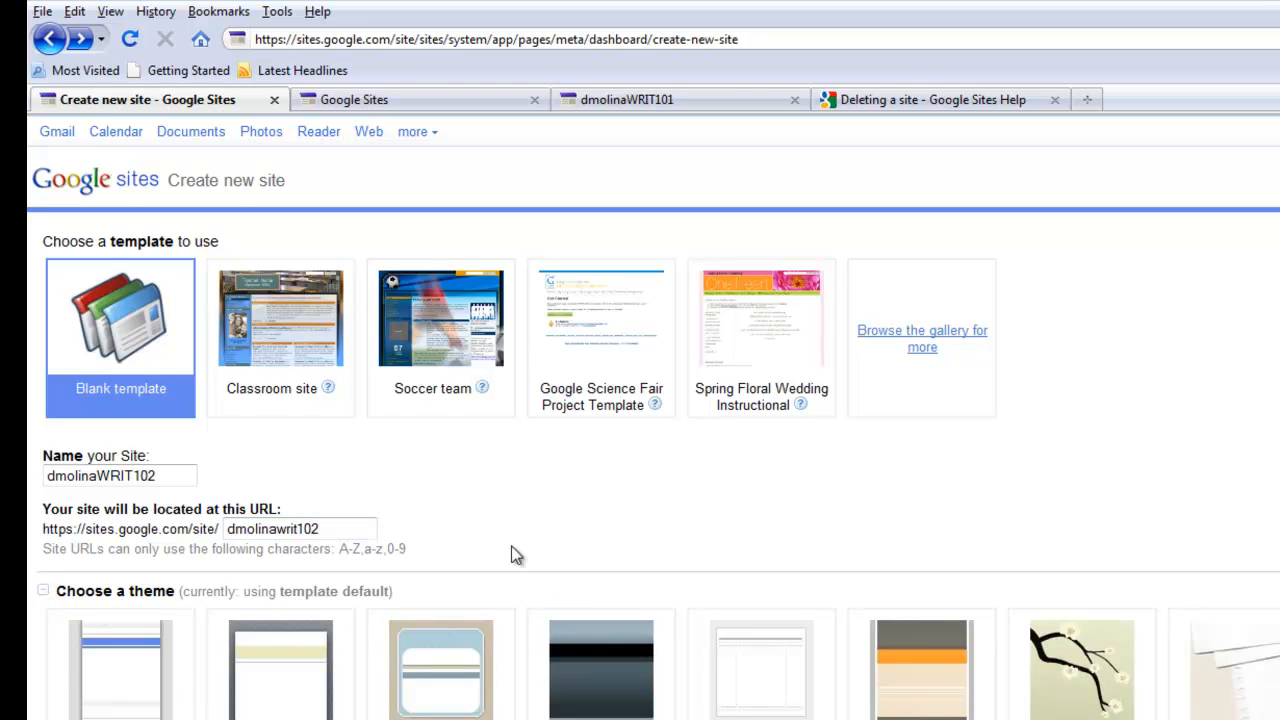
scroll(down, 3)
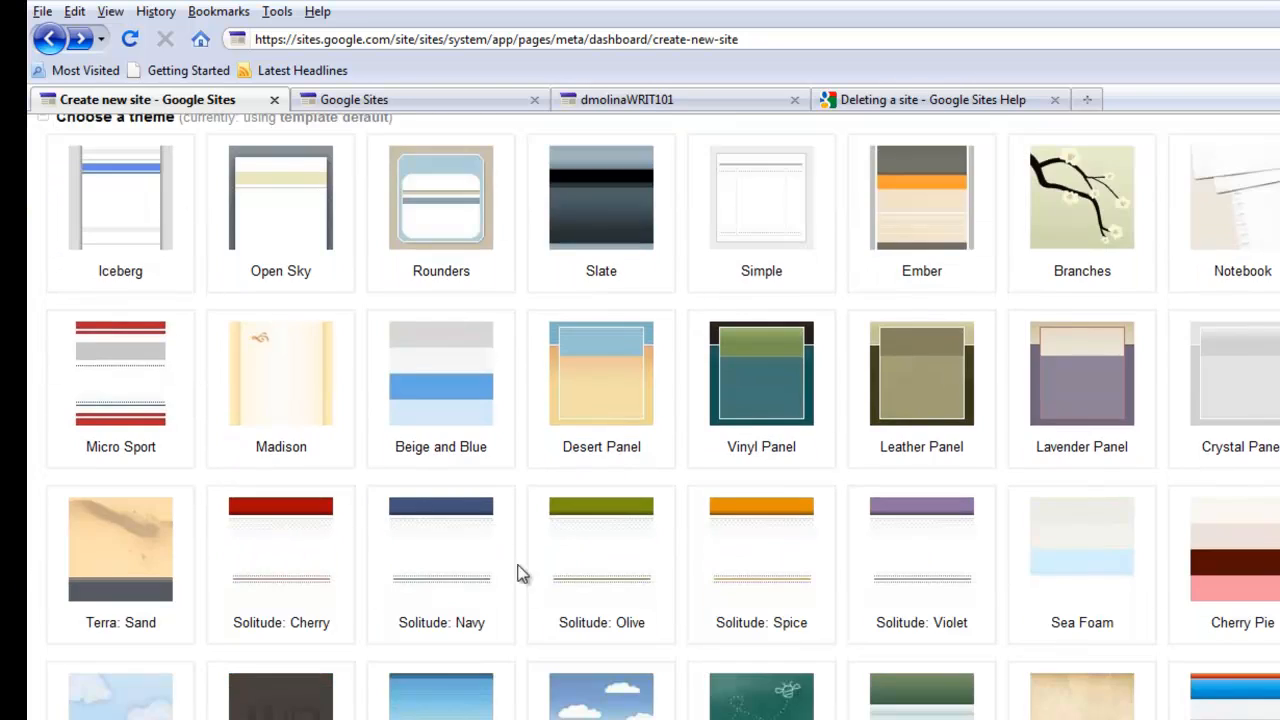
mouse_move(752, 224)
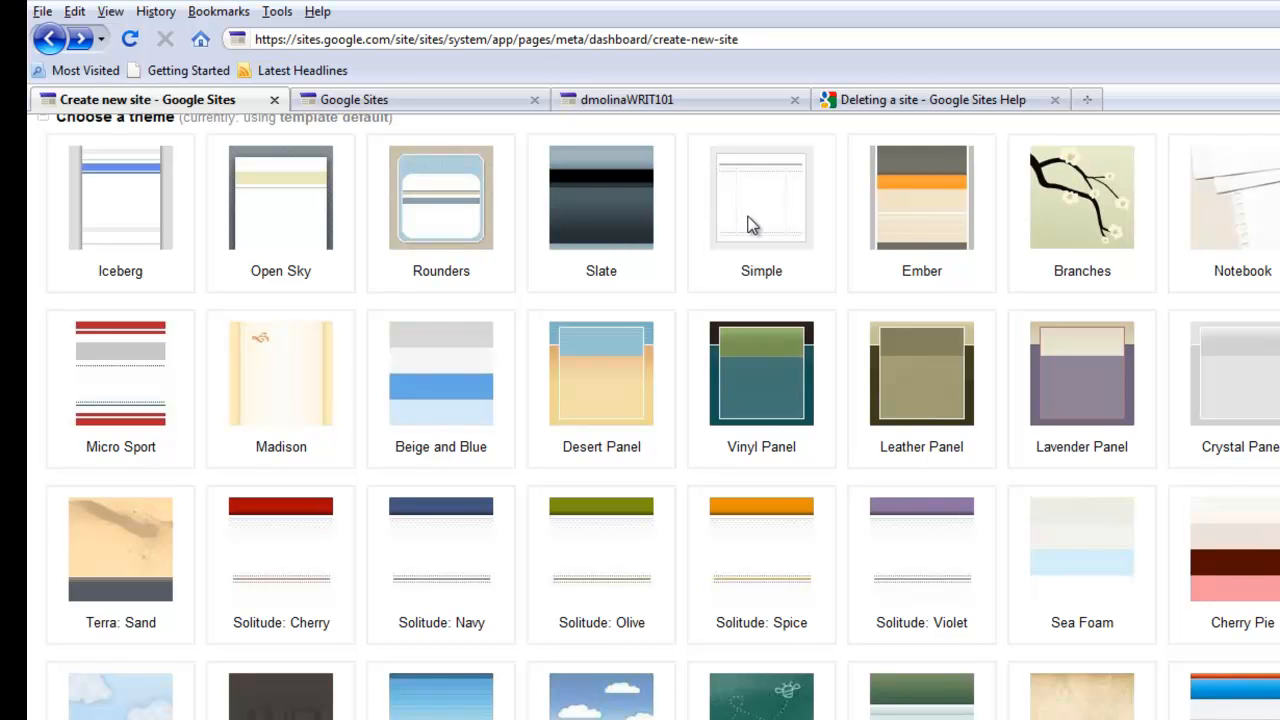
click(760, 198)
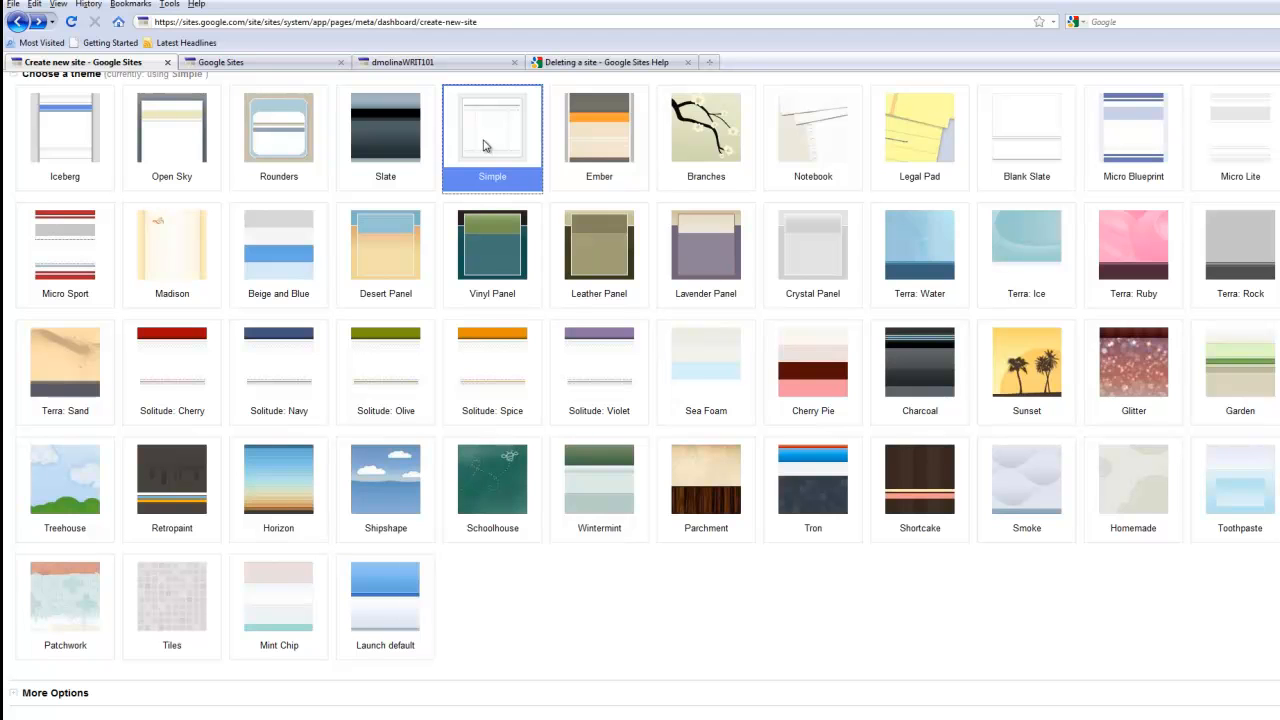
mouse_move(484, 146)
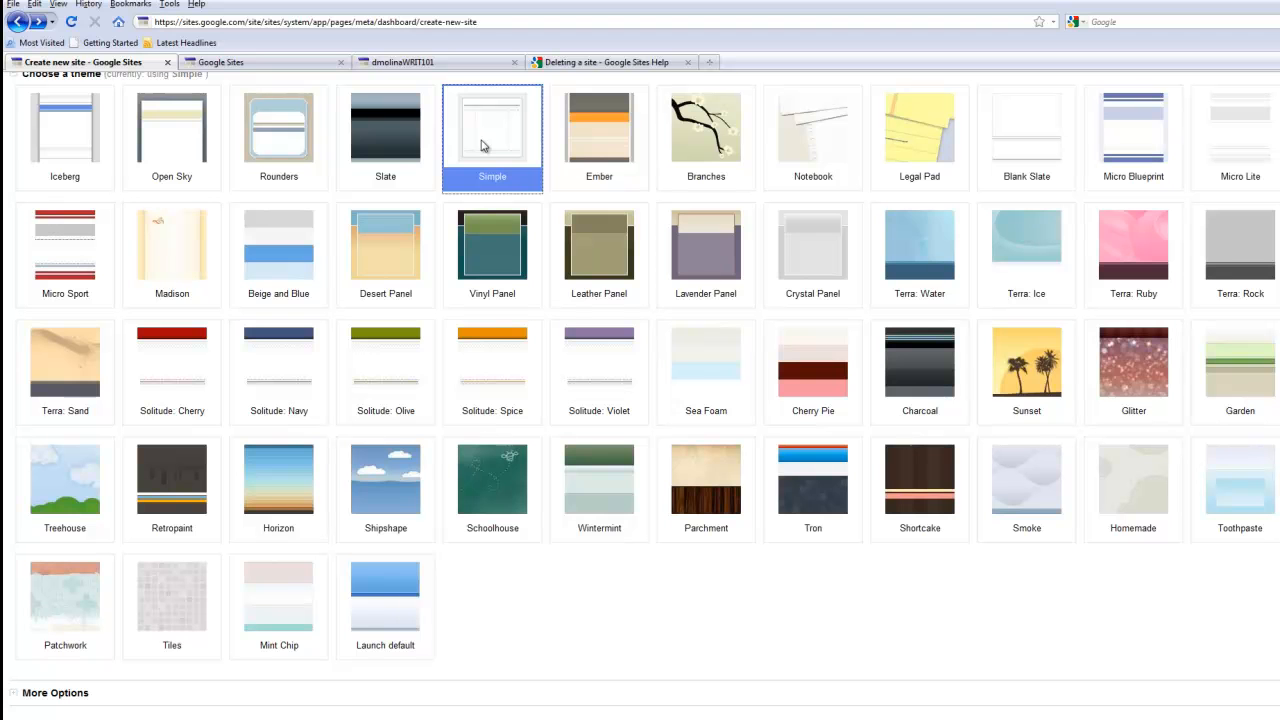
mouse_move(482, 148)
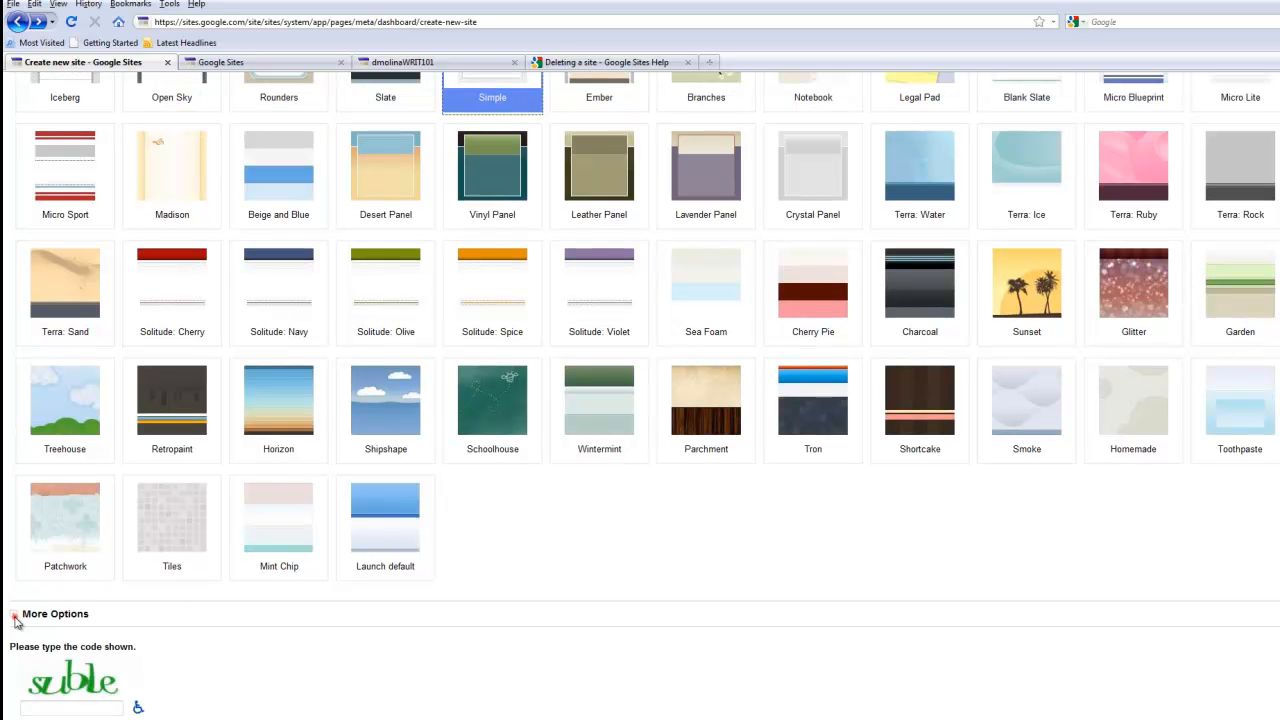
- Restrict viewing to specified people, enter the verification code, and create the site
click(16, 612)
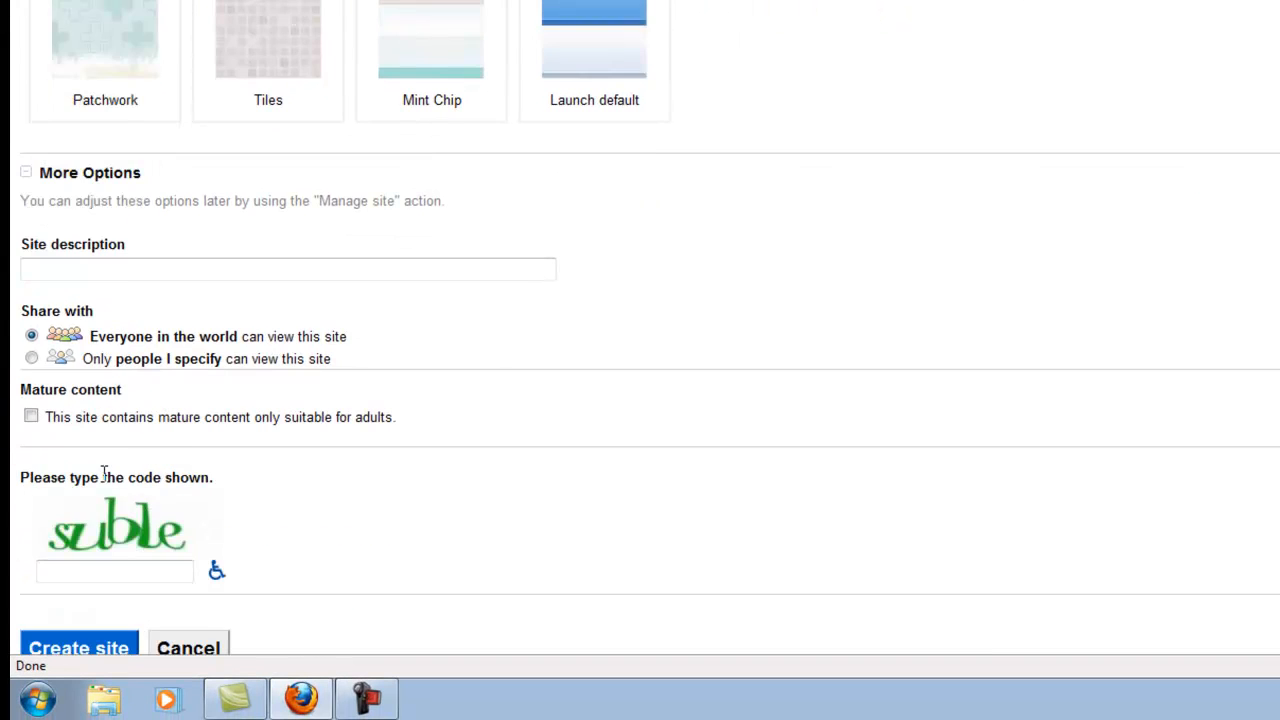
scroll(down, 3)
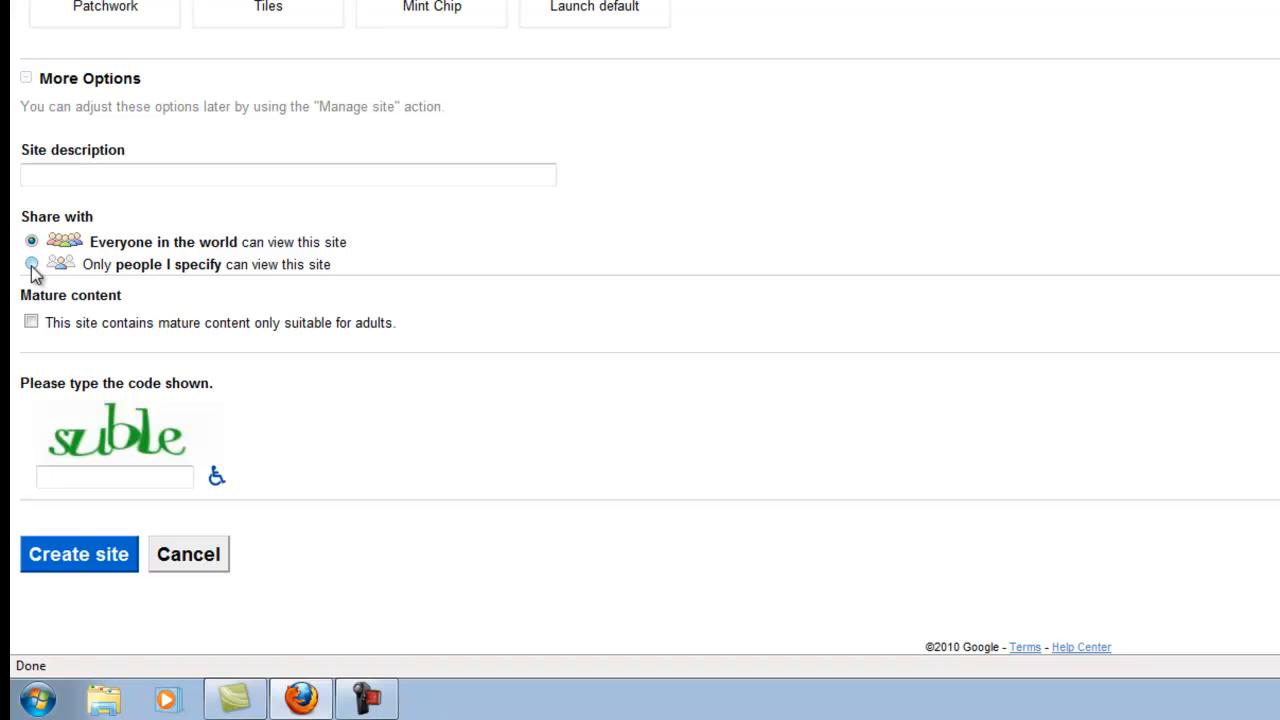
click(32, 264)
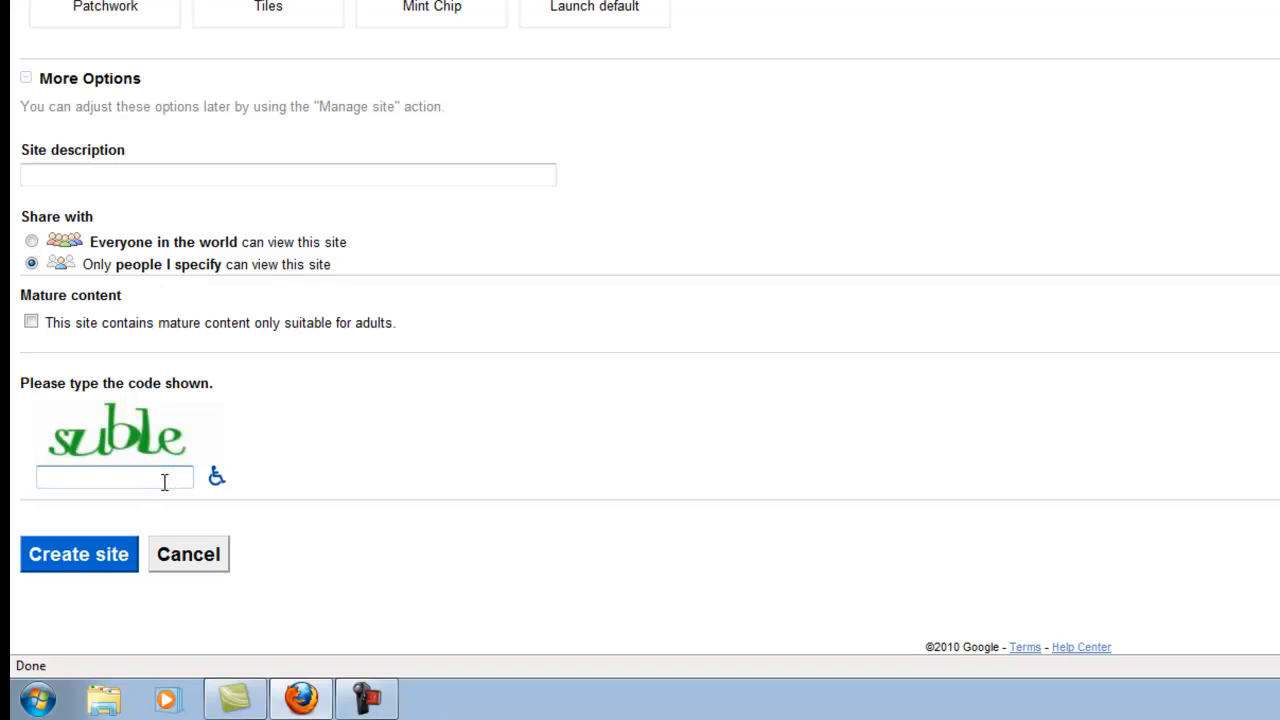
text(s)
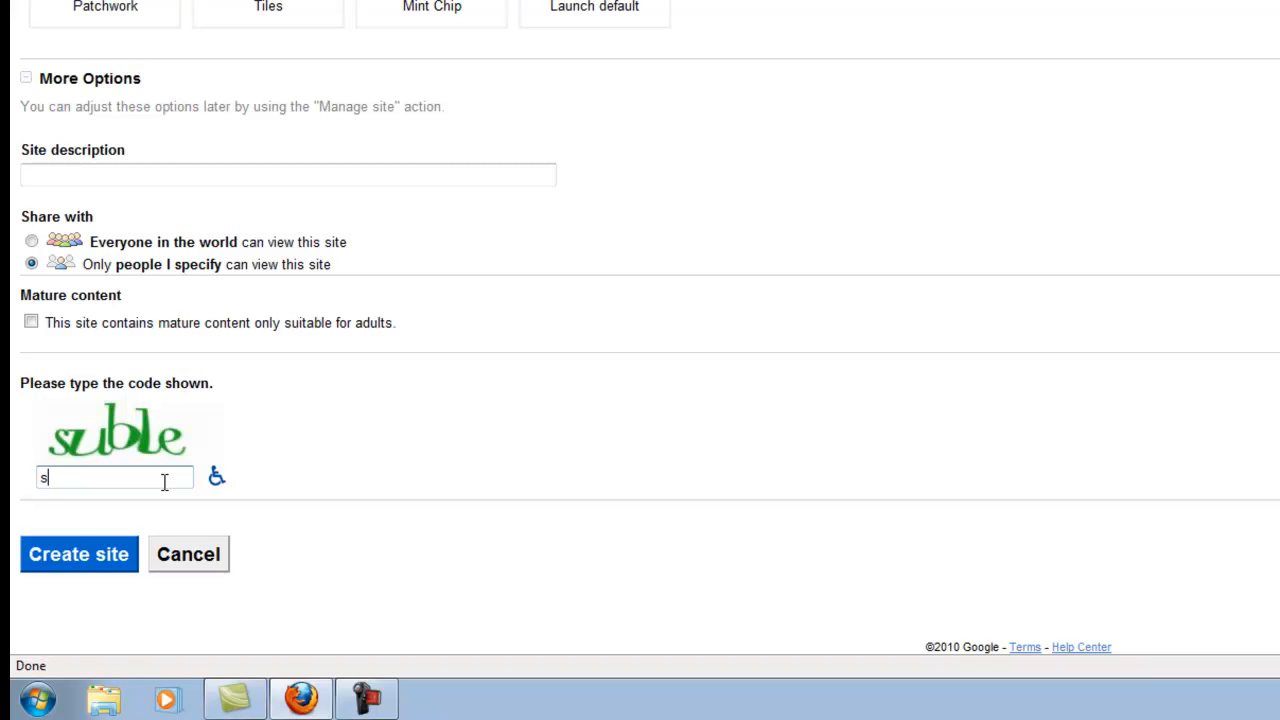
text(uble)
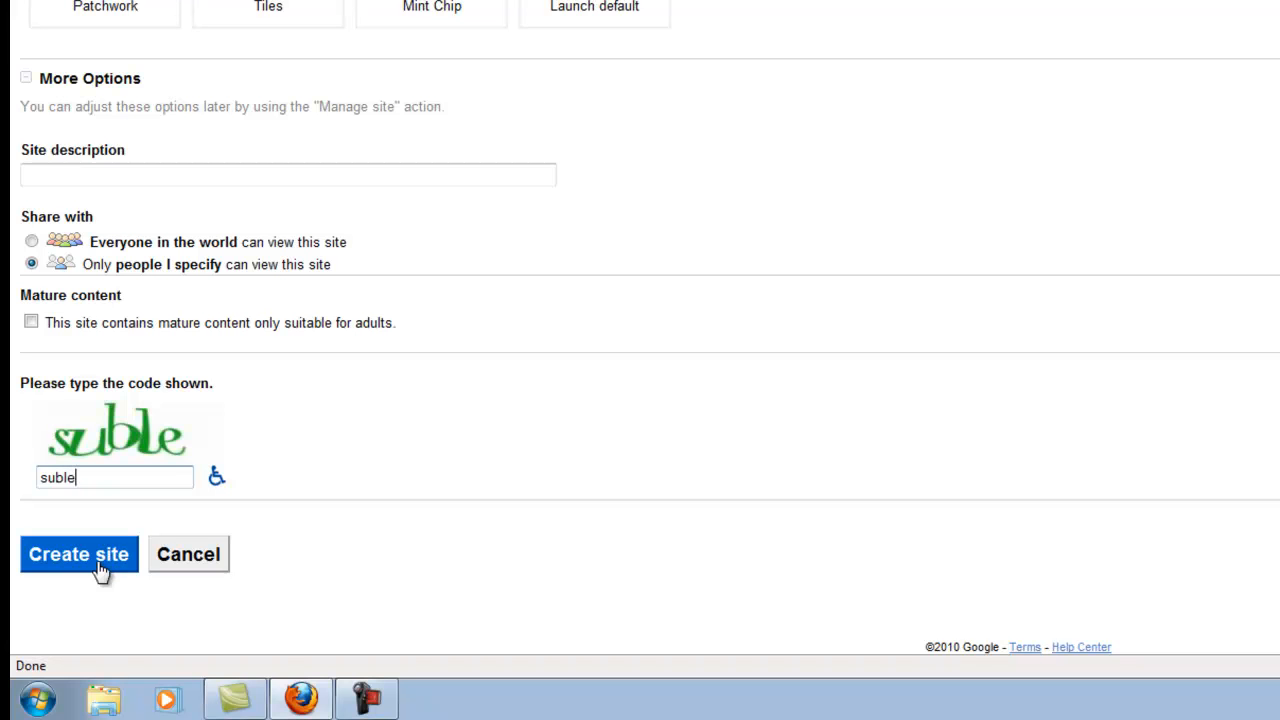
click(78, 554)
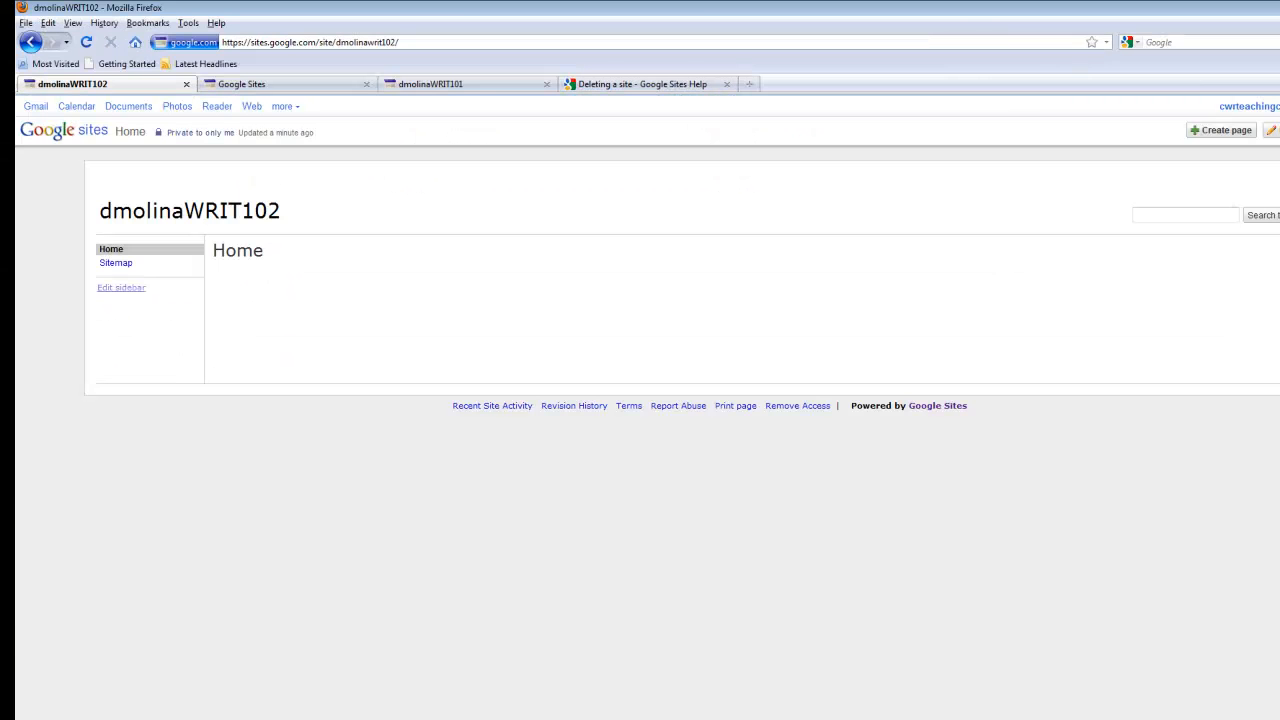